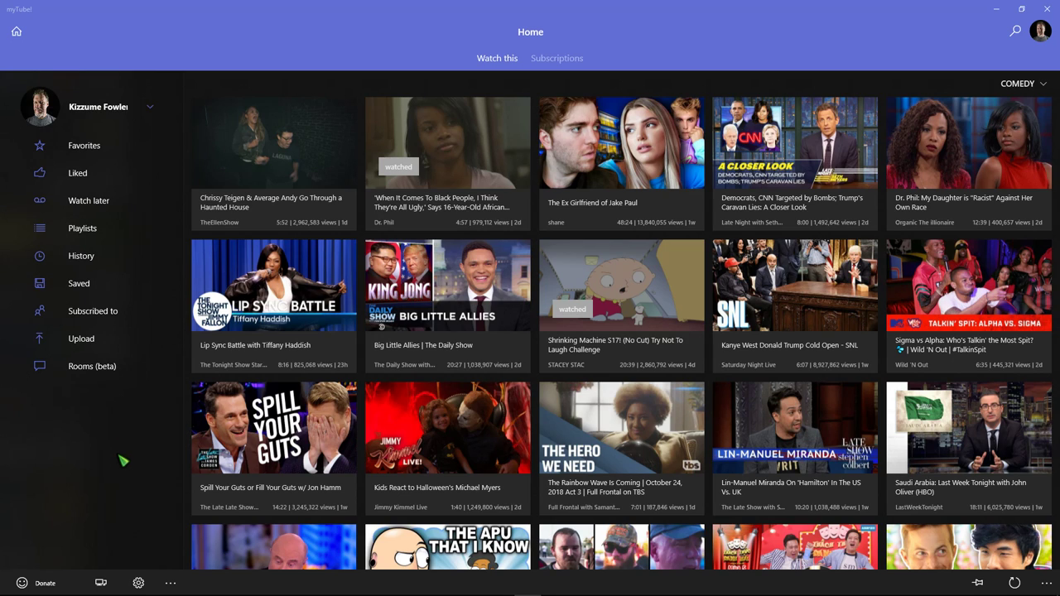
Step: In theme settings, try Light background and Monotone scheme, then restore Dark and Default
click(137, 582)
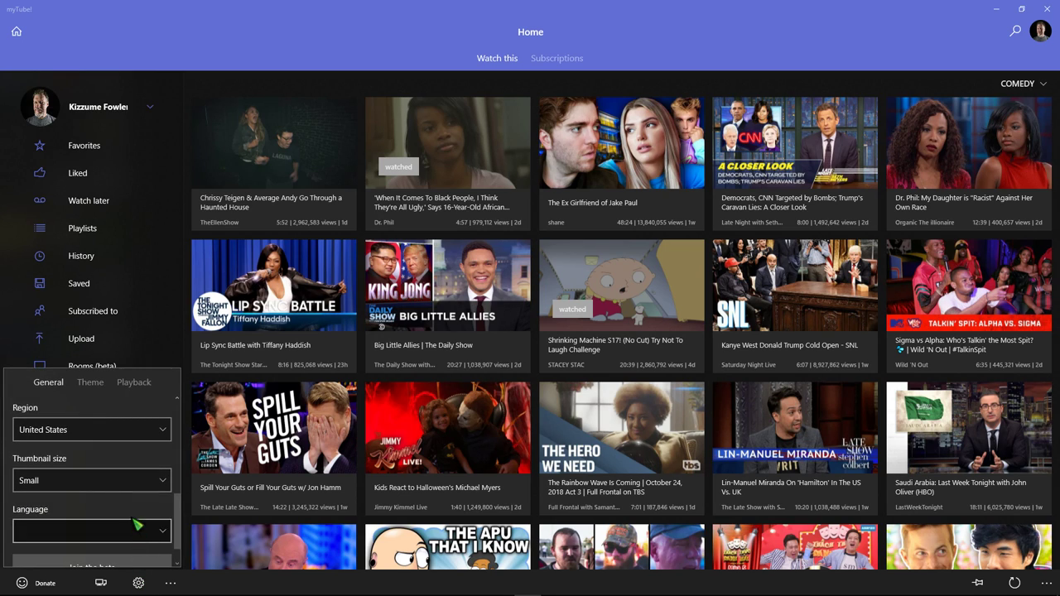
click(89, 382)
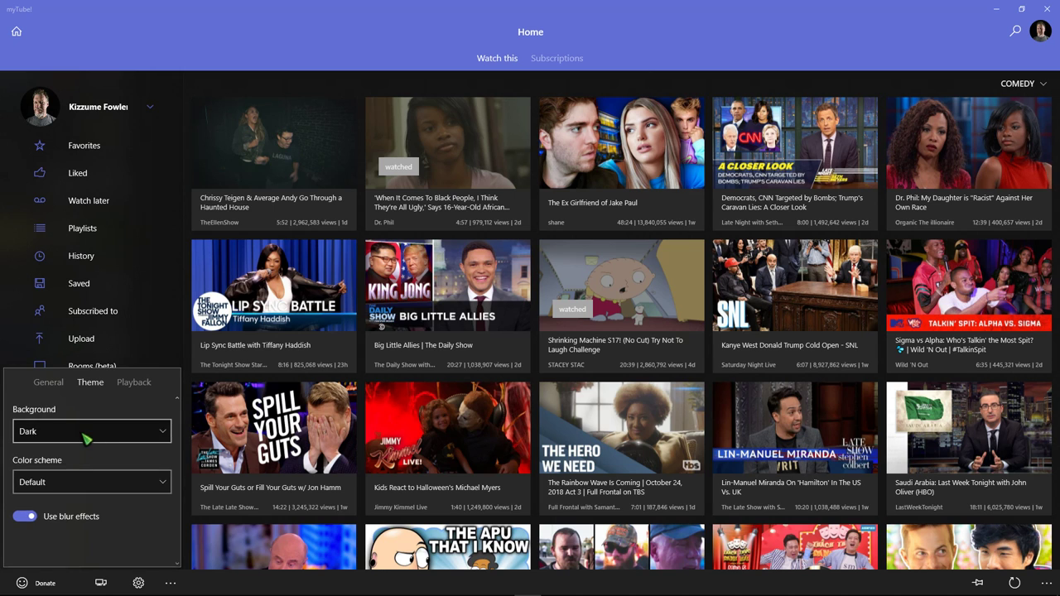
click(91, 431)
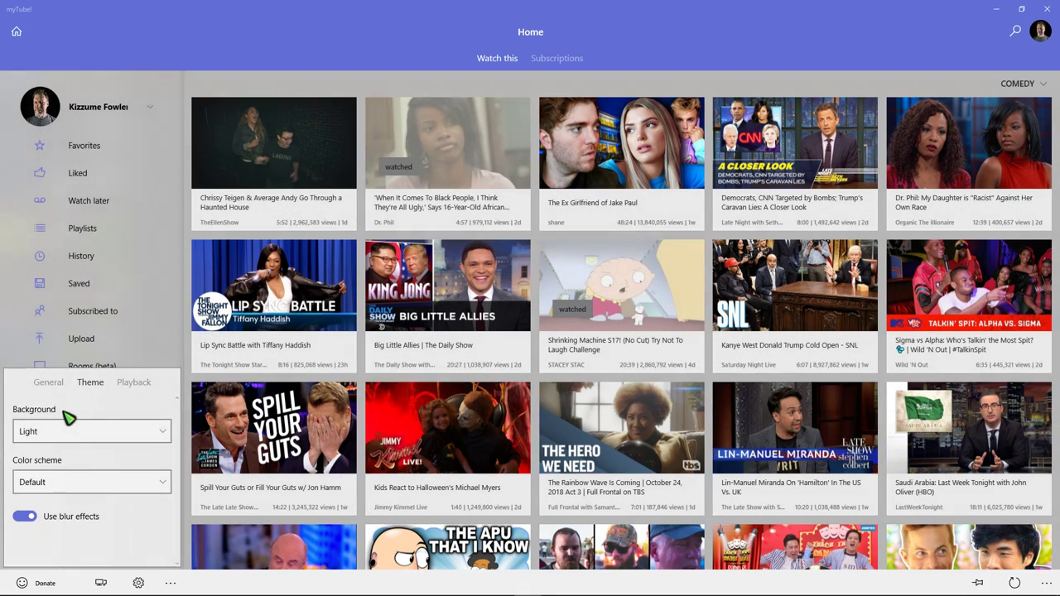
click(91, 431)
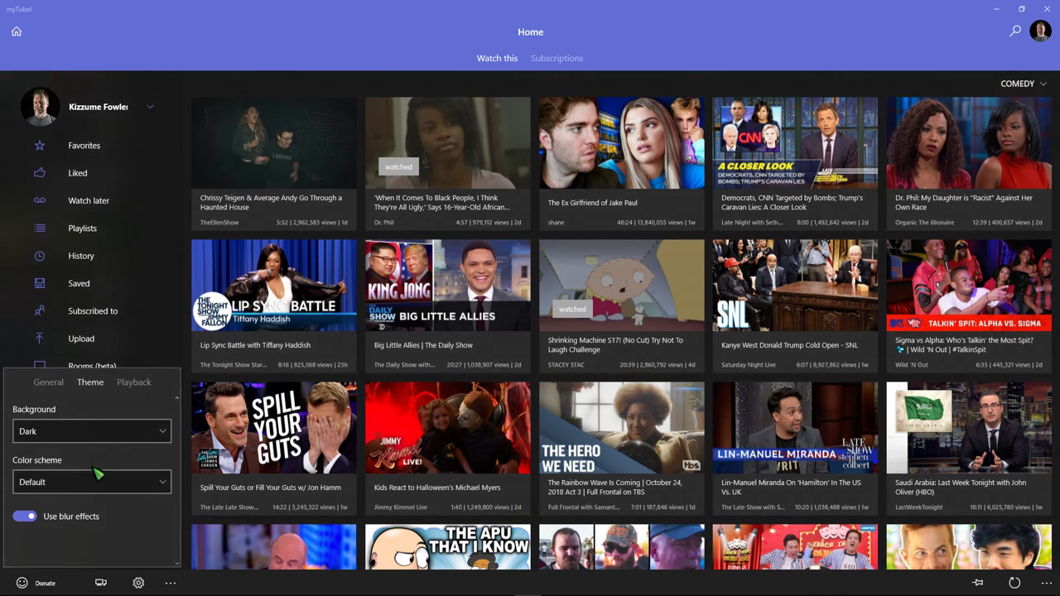
click(92, 481)
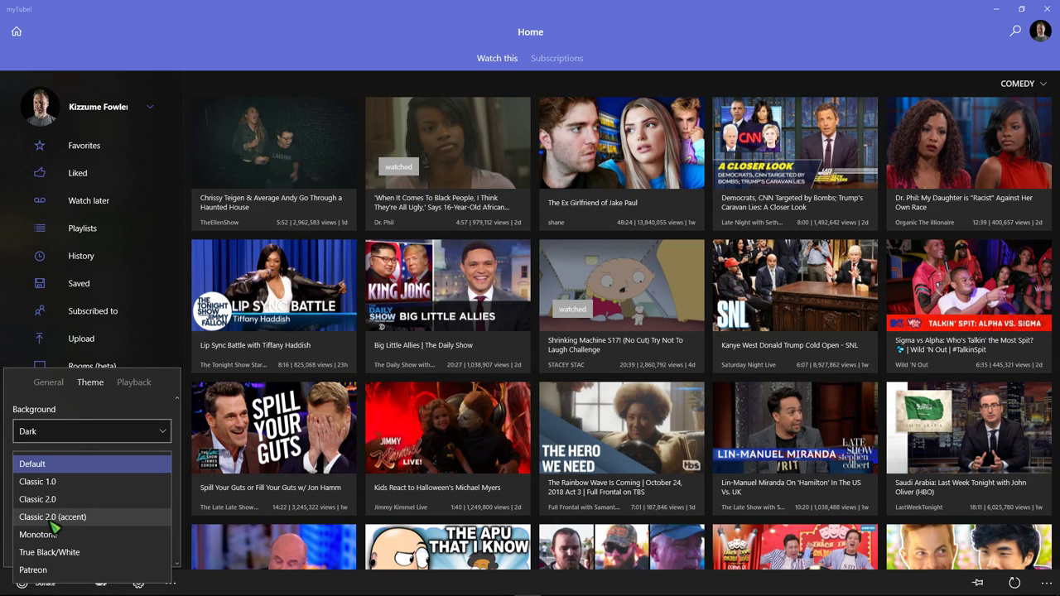
click(42, 534)
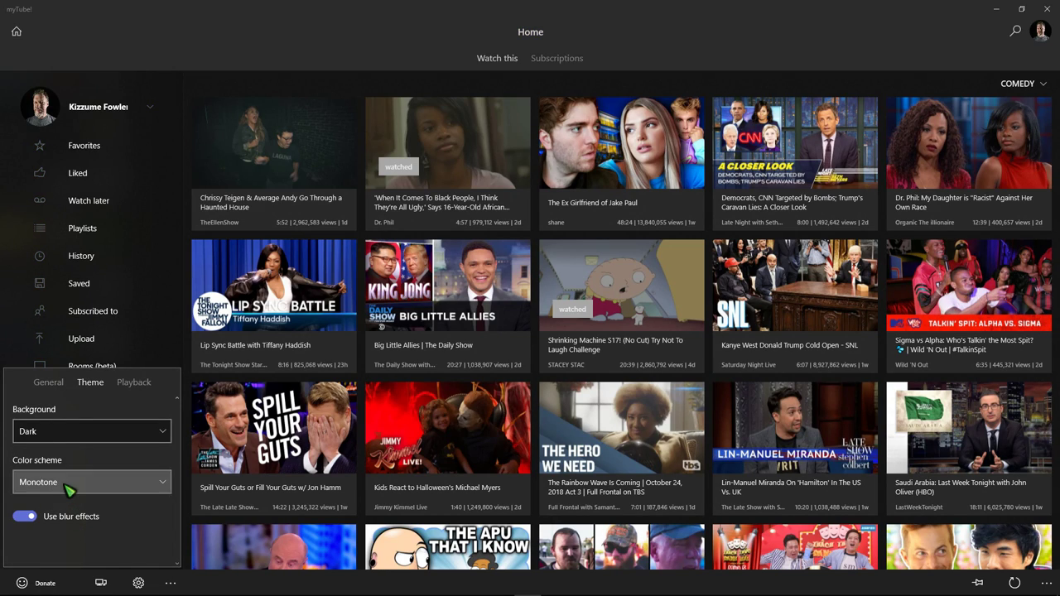
click(91, 482)
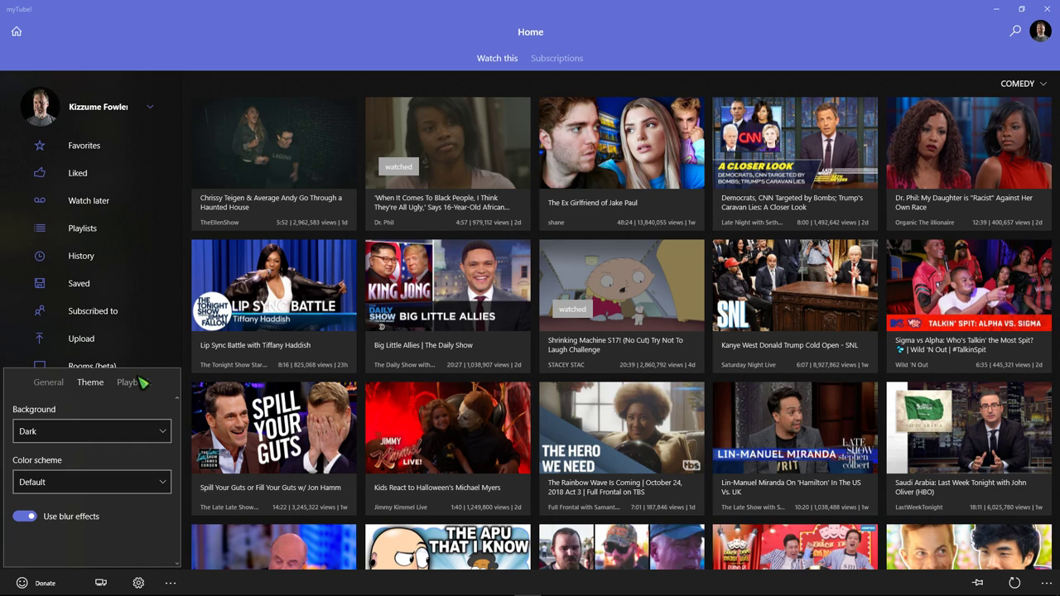
Step: Look over the Playback settings, then choose a thumbnail size under General
click(133, 382)
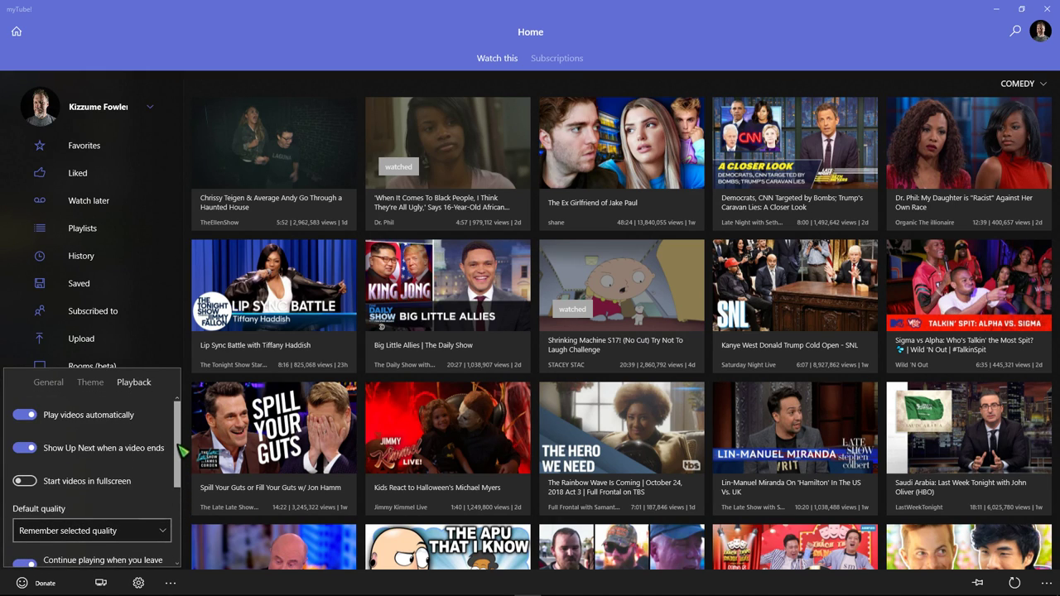
click(48, 382)
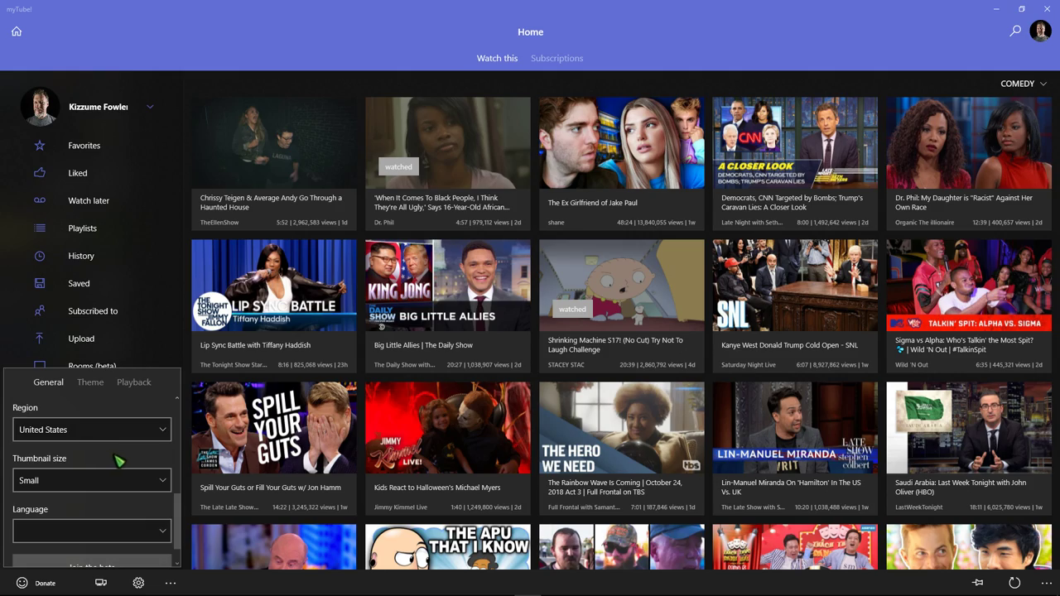
click(91, 480)
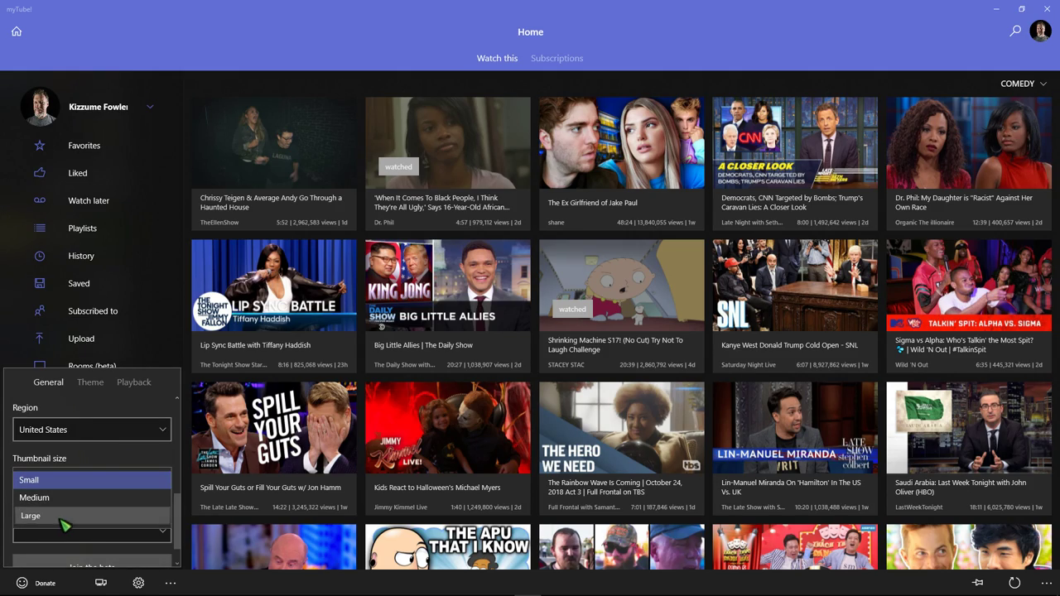
click(29, 480)
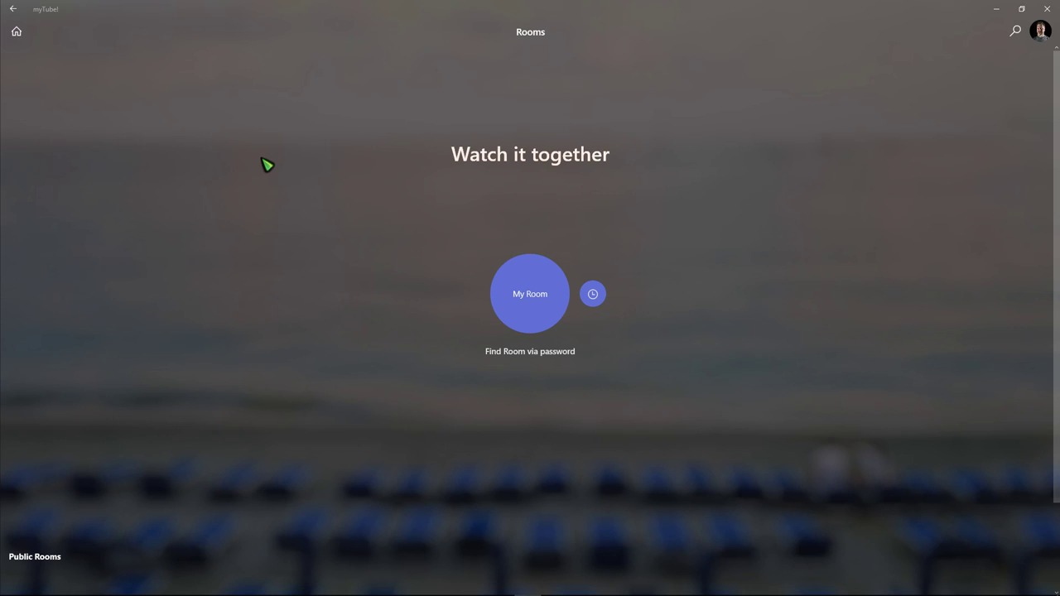
mouse_move(286, 56)
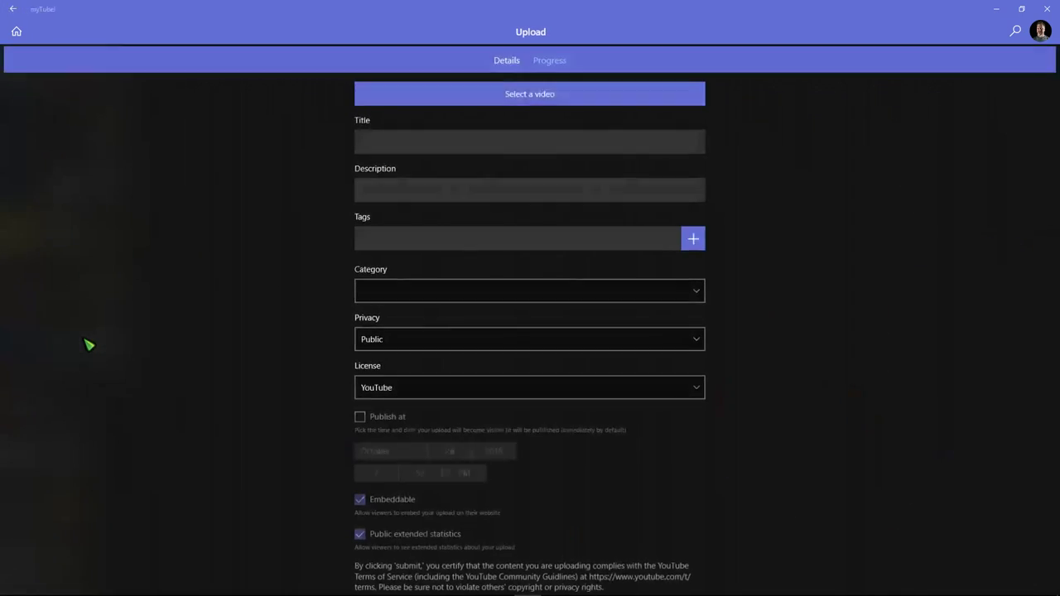
Step: Scroll down the empty Upload video details form to its submit step
scroll(down, 3)
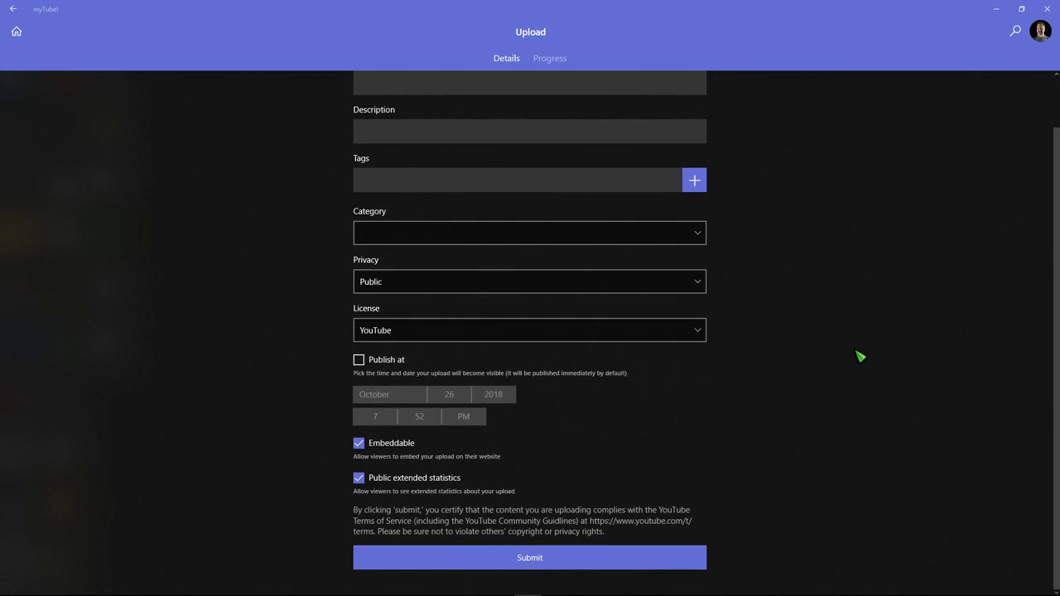
mouse_move(474, 321)
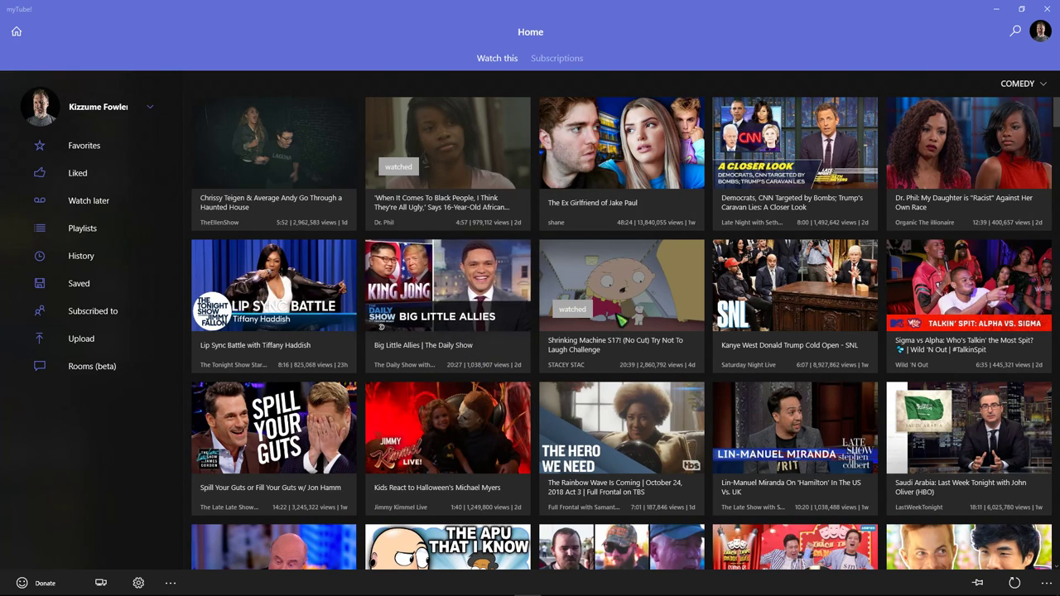
mouse_move(561, 66)
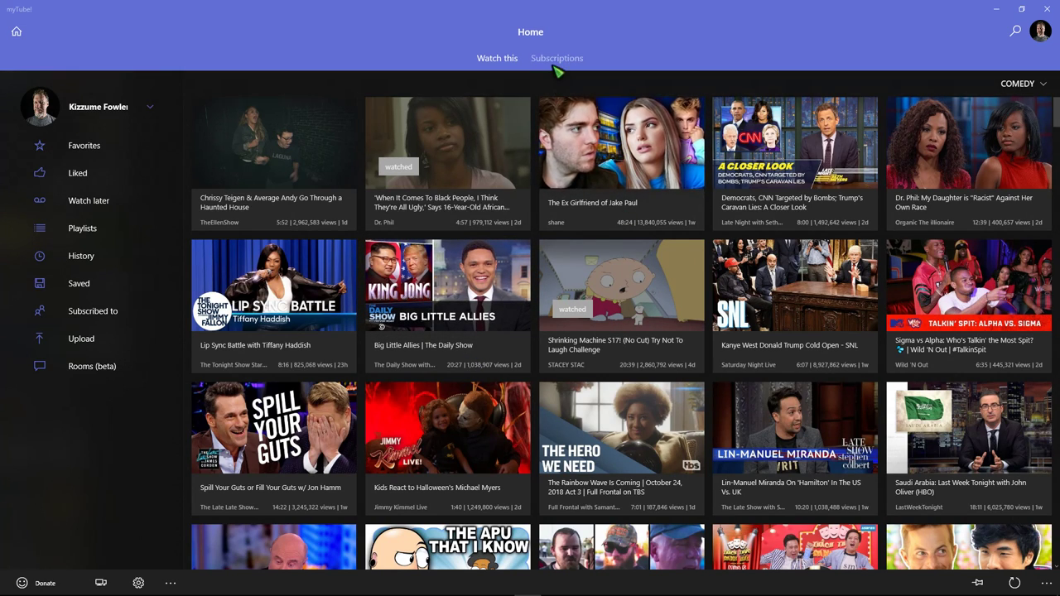
Step: Browse the Subscriptions feed, return to Watch this, and open the category list
click(557, 58)
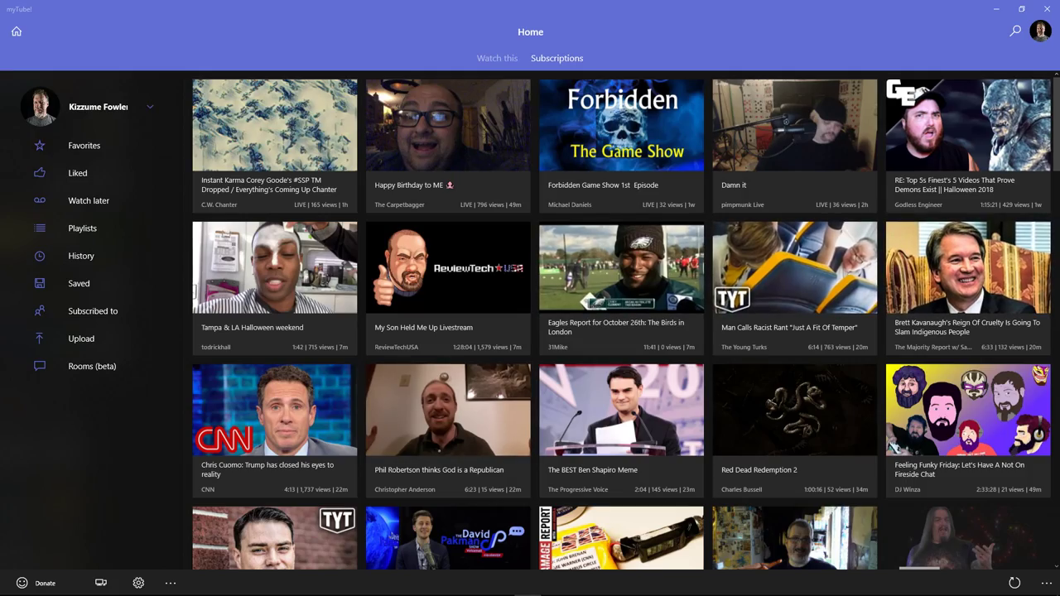
scroll(down, 3)
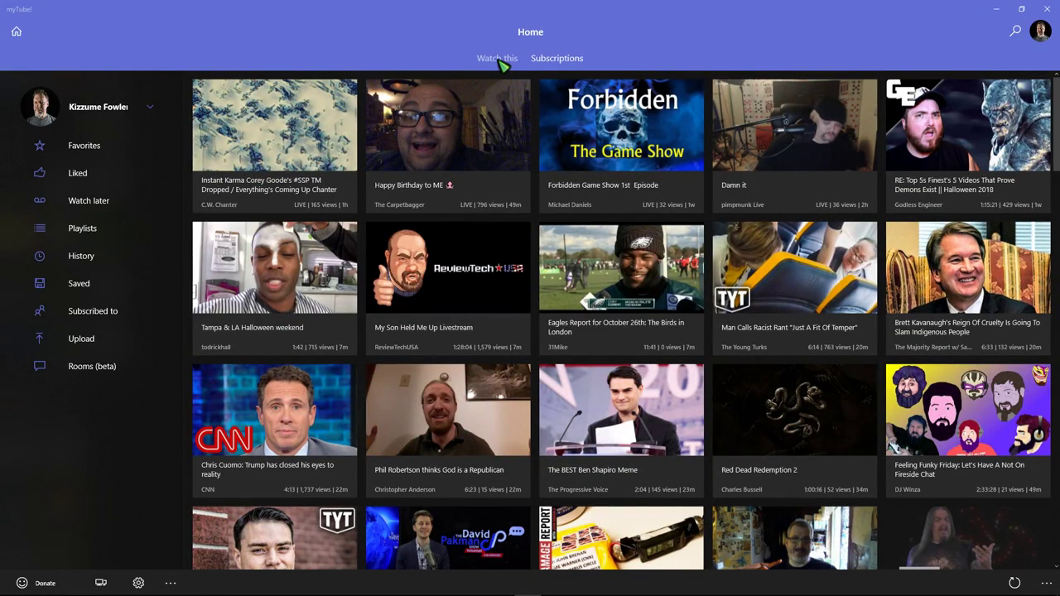
click(497, 58)
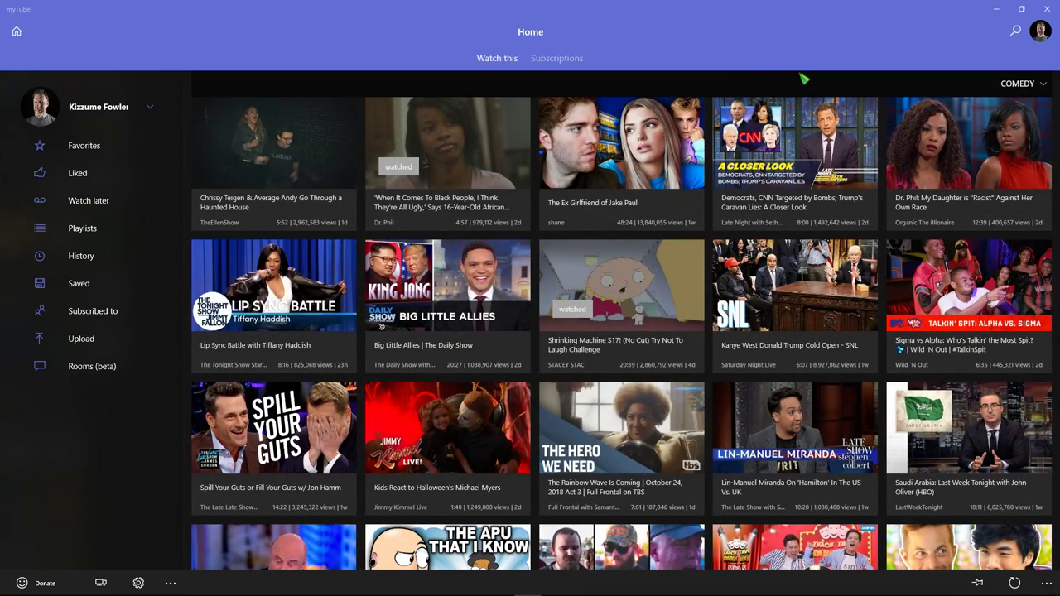
click(1023, 83)
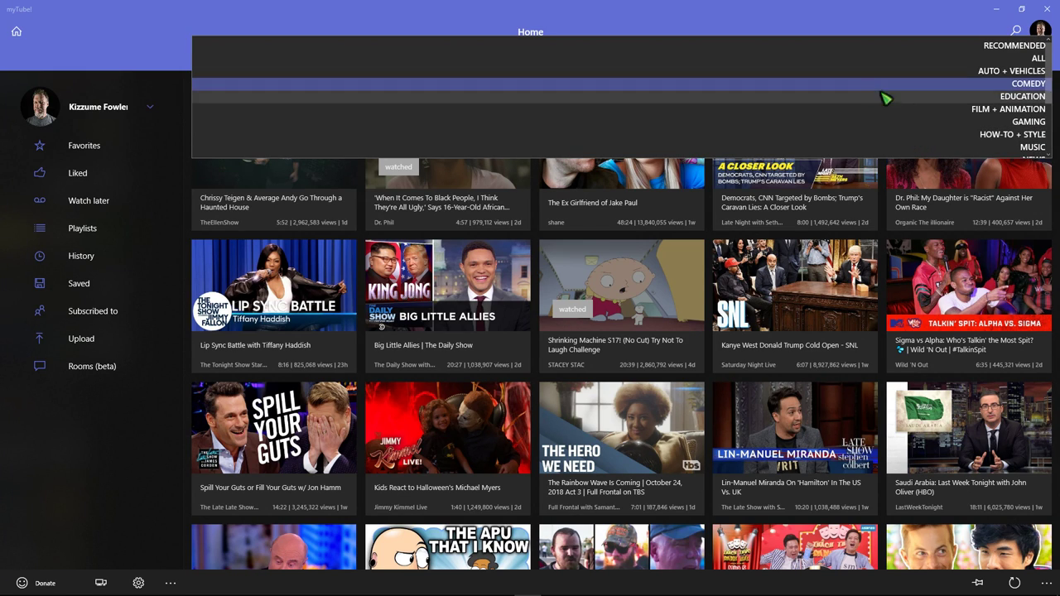
mouse_move(513, 82)
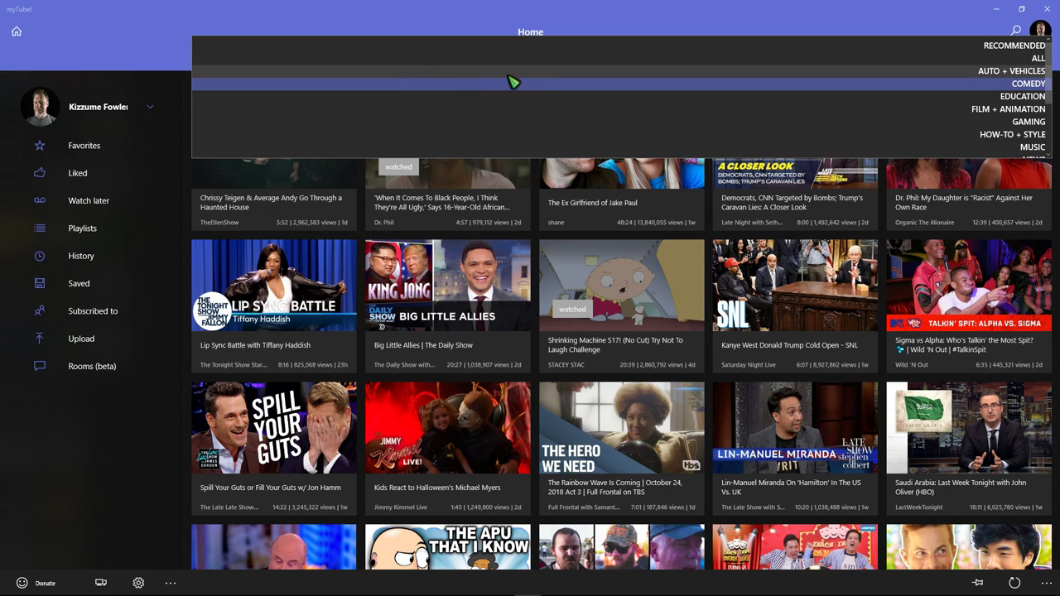
mouse_move(517, 82)
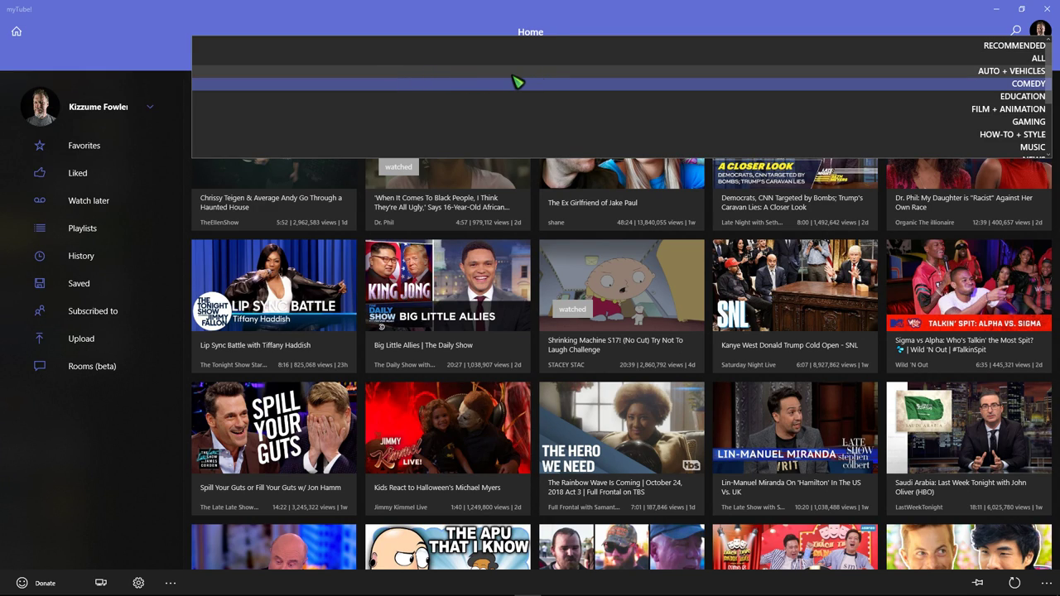
mouse_move(912, 85)
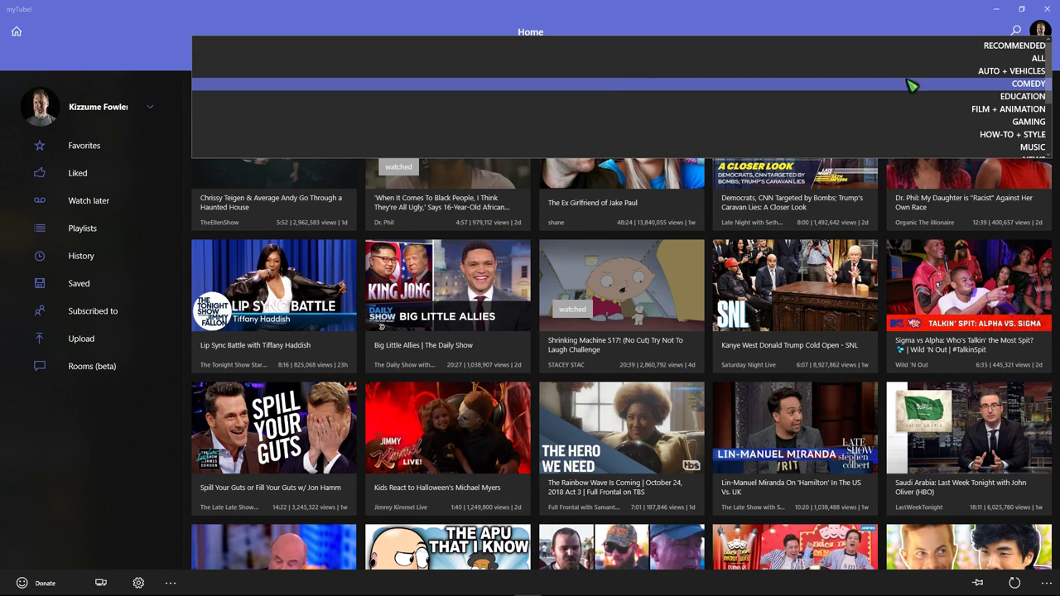
mouse_move(926, 55)
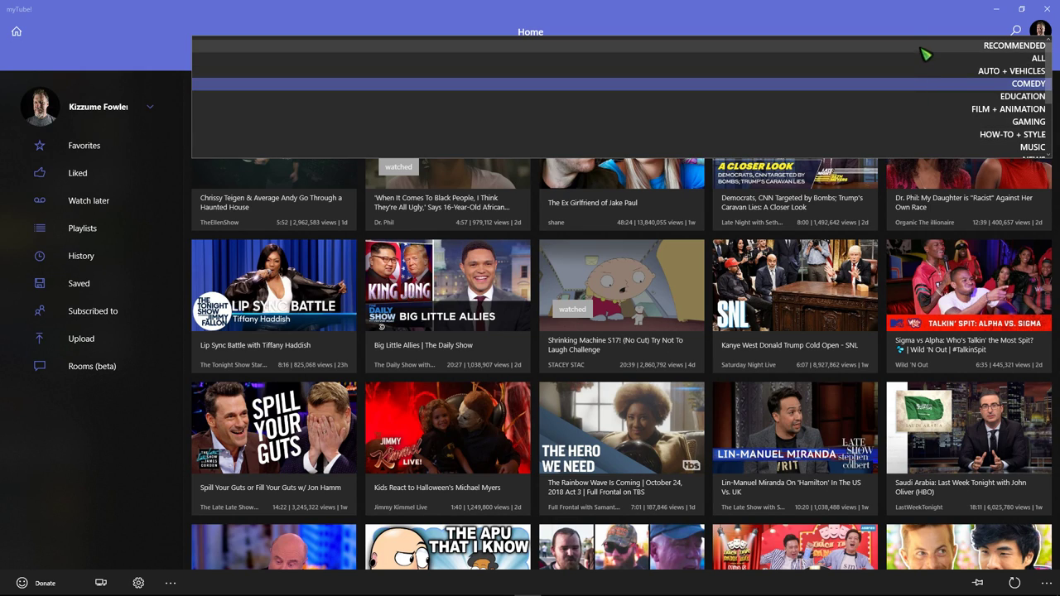
mouse_move(902, 31)
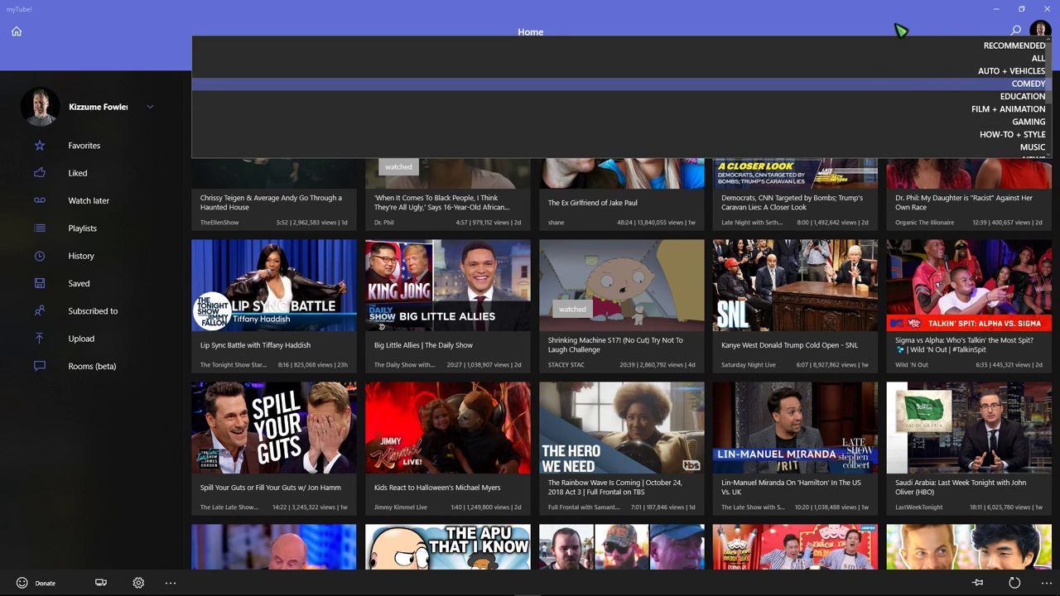
Step: Switch the Home feed from Comedy to Recommended, then show the Subscriptions feed
click(1028, 83)
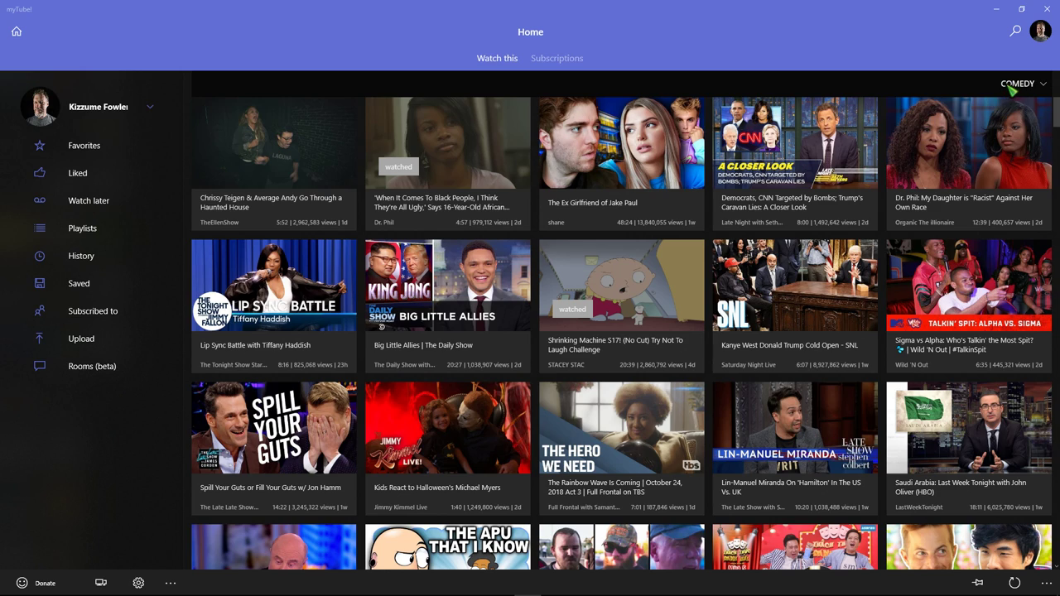
click(1023, 83)
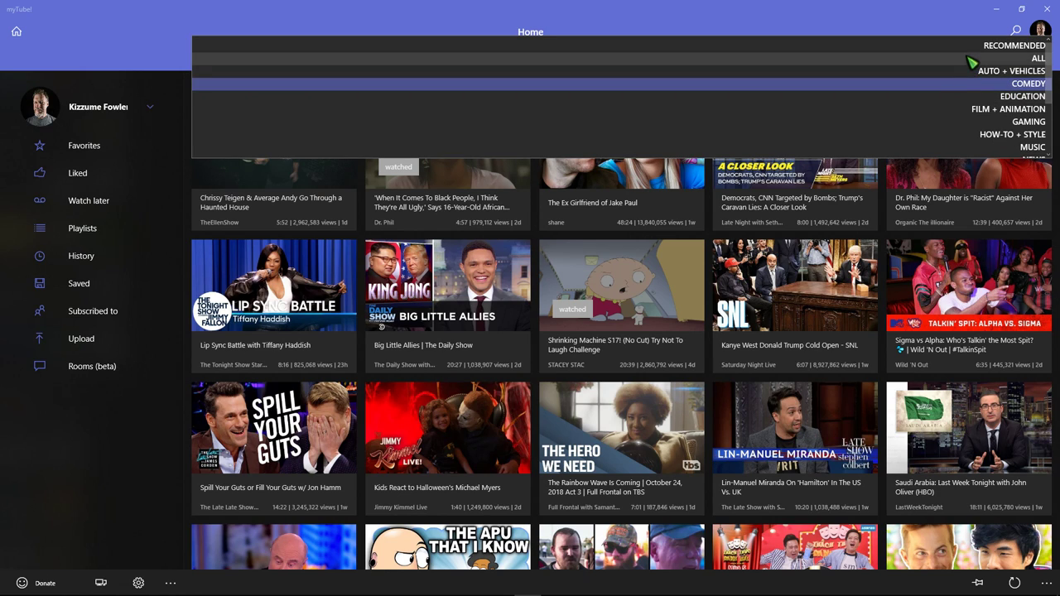
click(1028, 83)
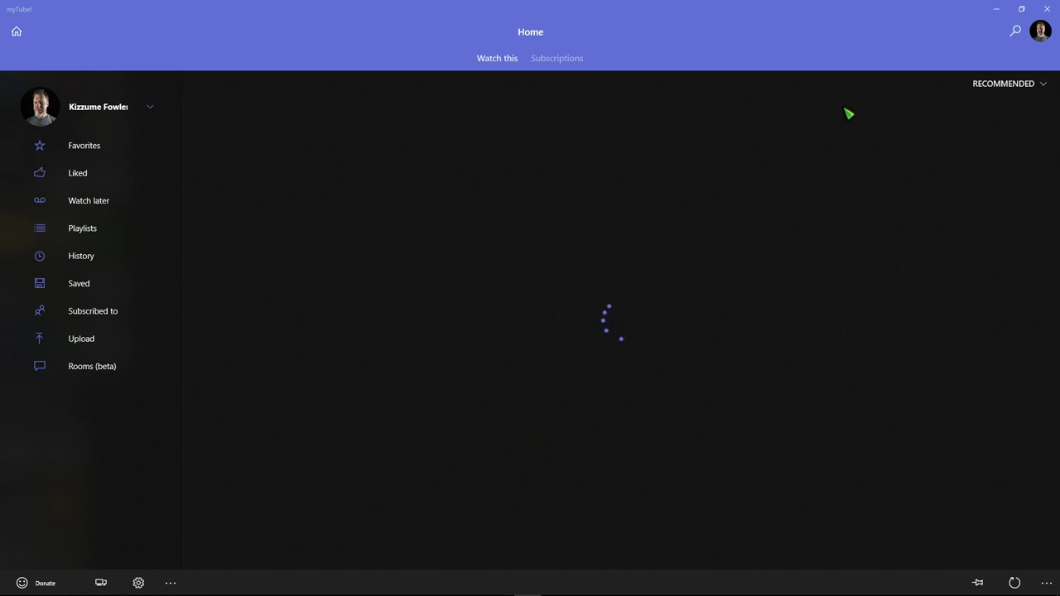
mouse_move(706, 125)
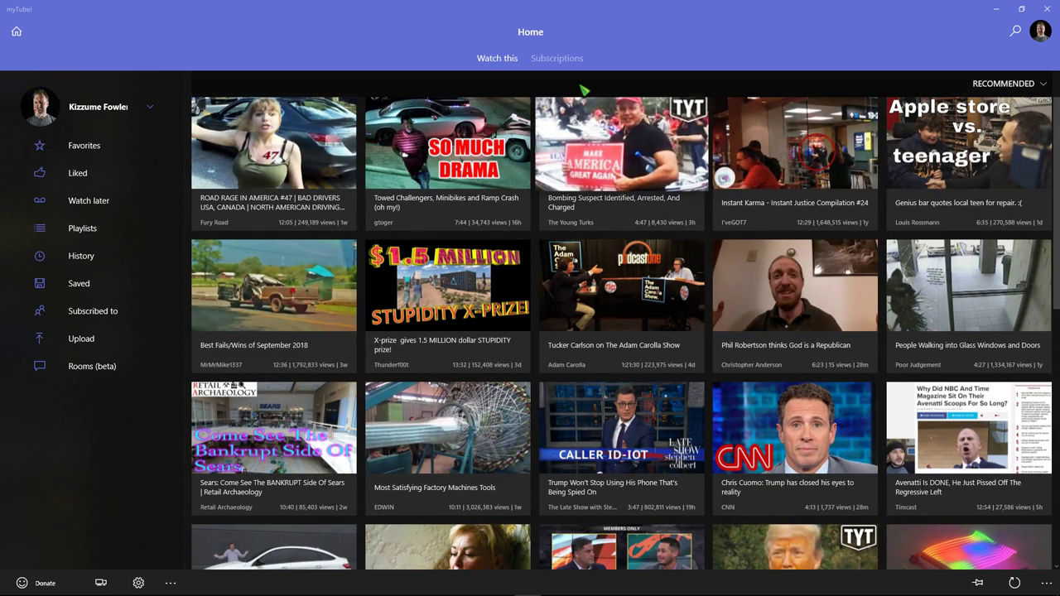
click(556, 58)
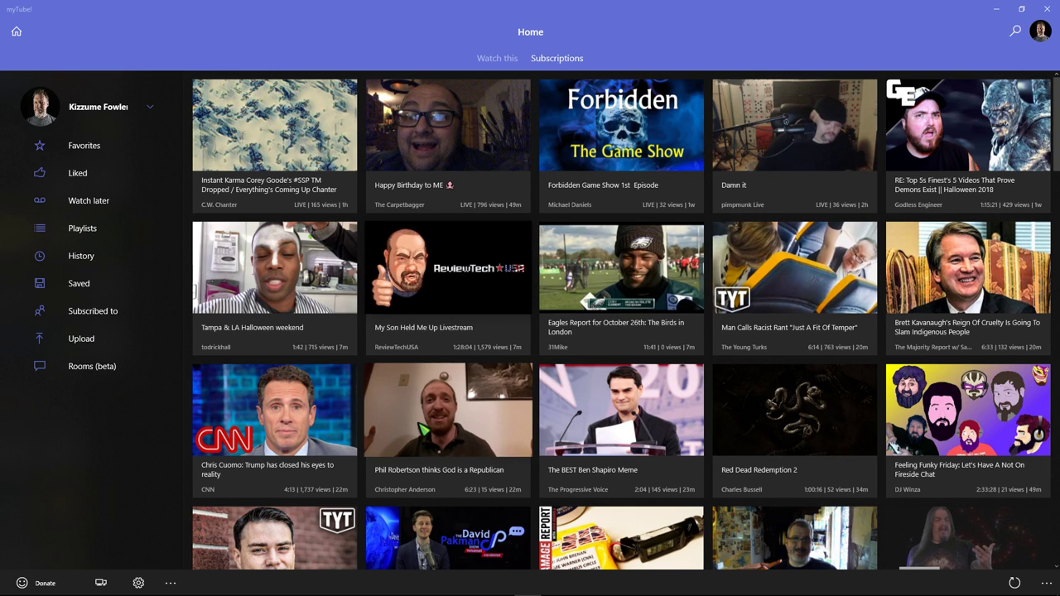
Step: Scroll down through recent videos from subscribed channels
scroll(down, 3)
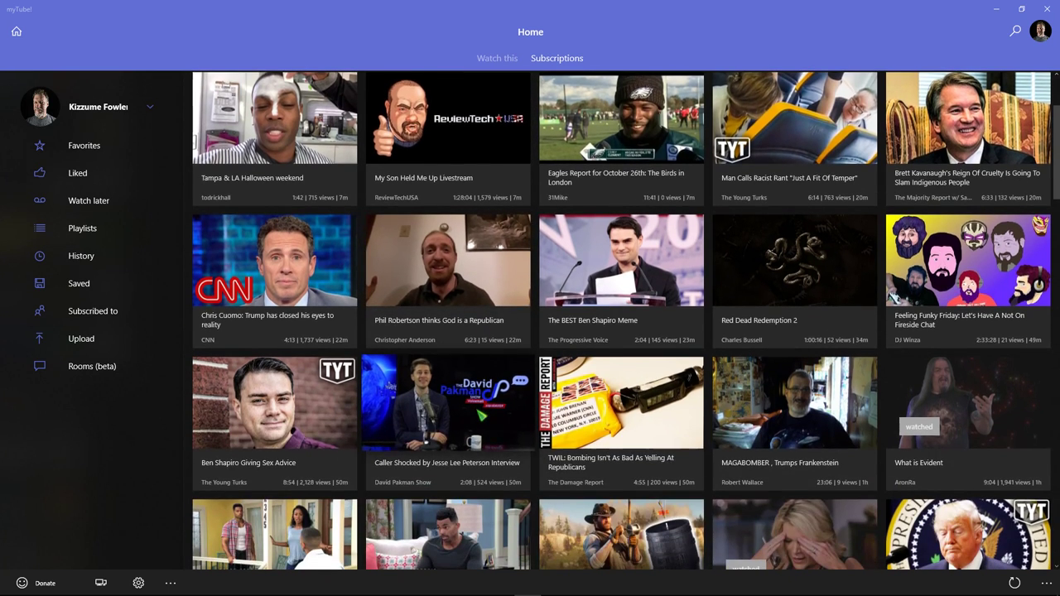
scroll(down, 3)
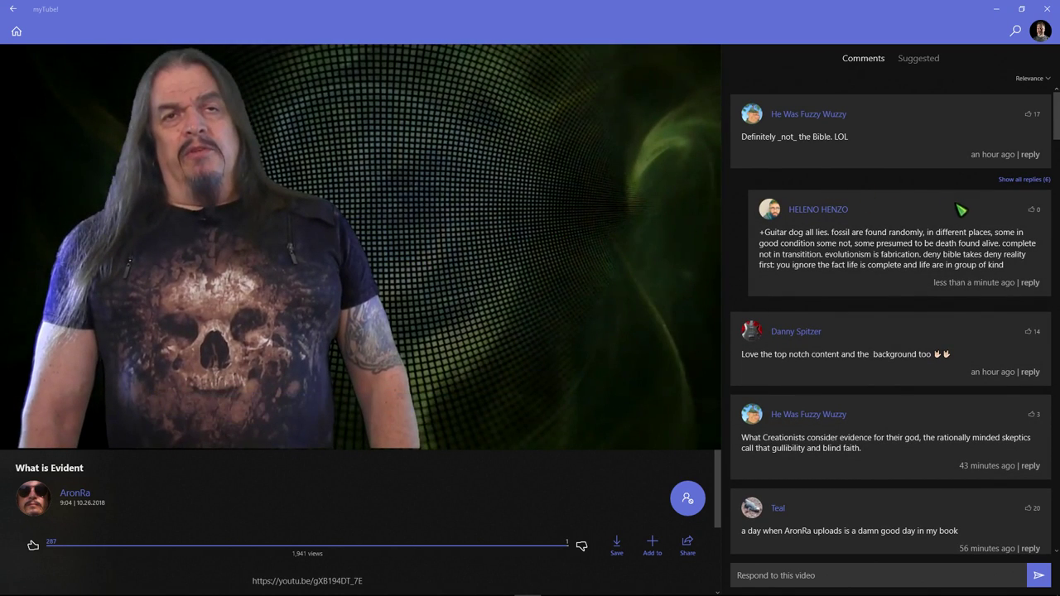
Step: Scroll down and back up through the 'What is Evident' comments
scroll(down, 3)
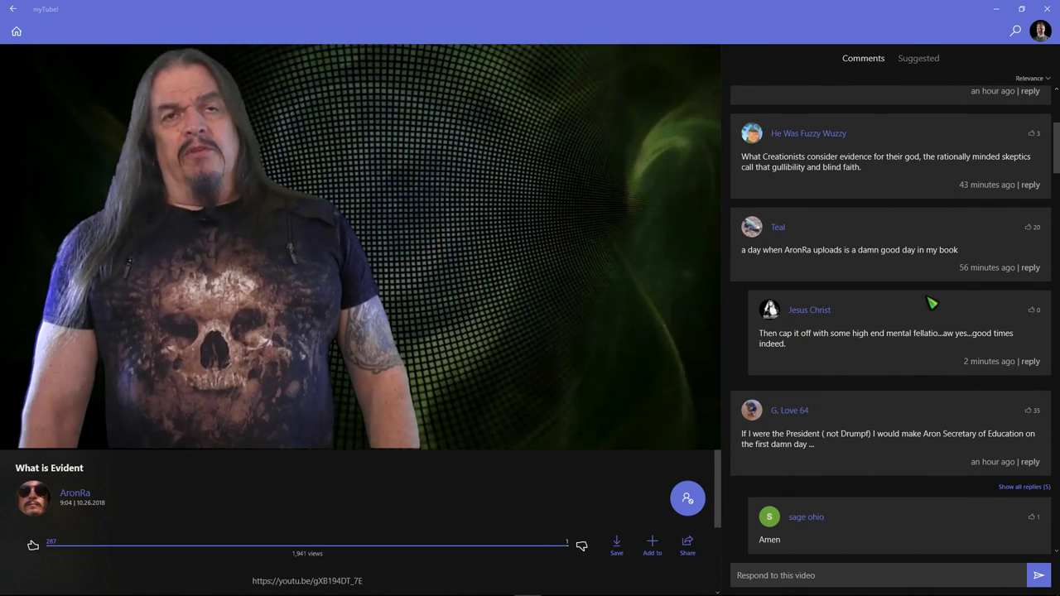
scroll(up, 3)
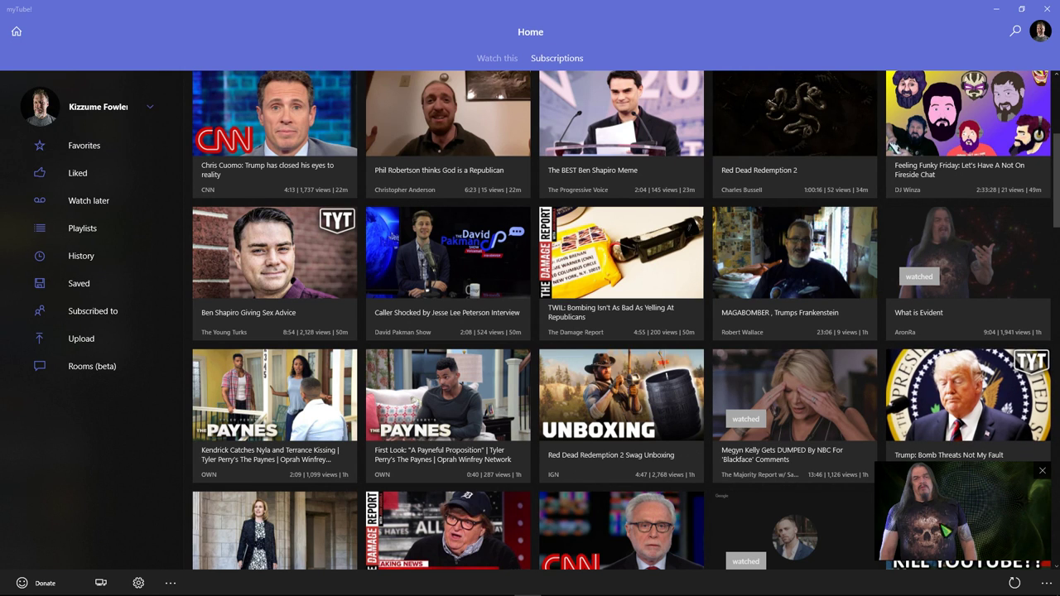
Step: Scroll up the Subscriptions feed after closing the 'What is Evident' mini-player
scroll(up, 3)
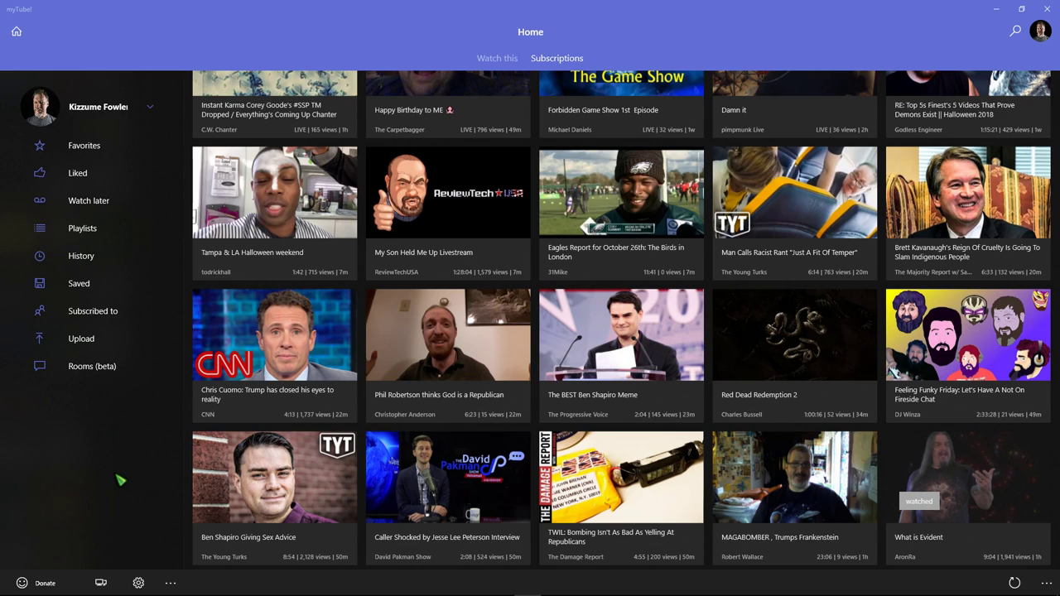
mouse_move(131, 479)
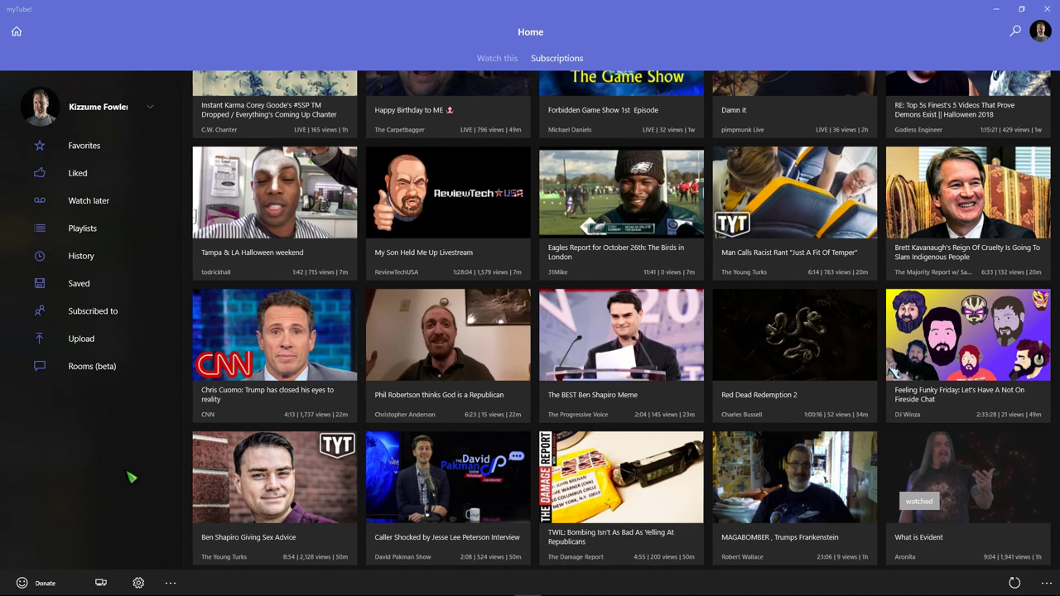